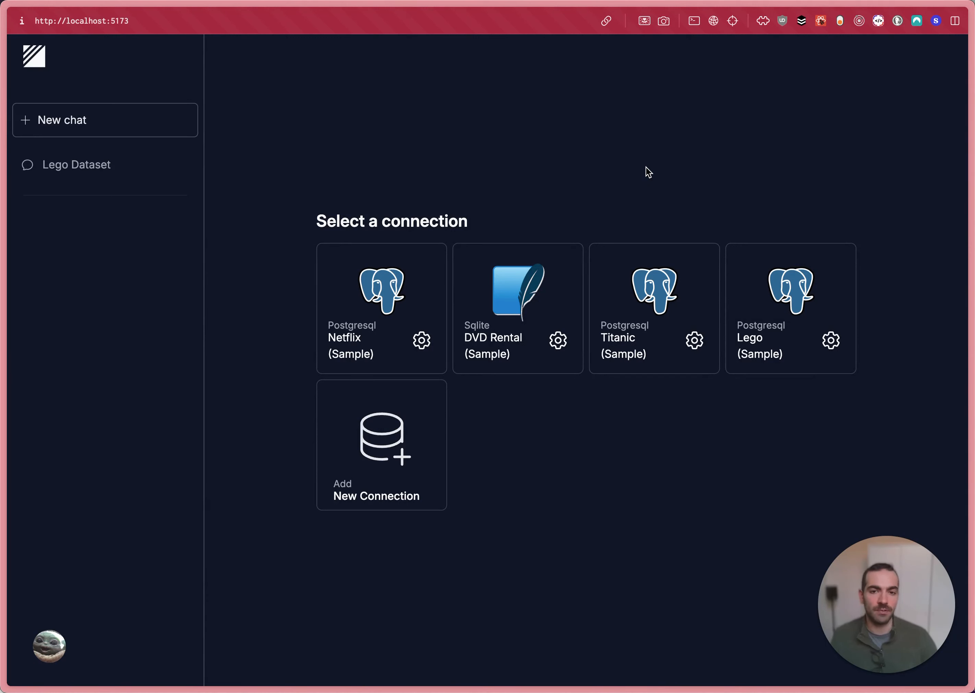
pyautogui.moveTo(633, 120)
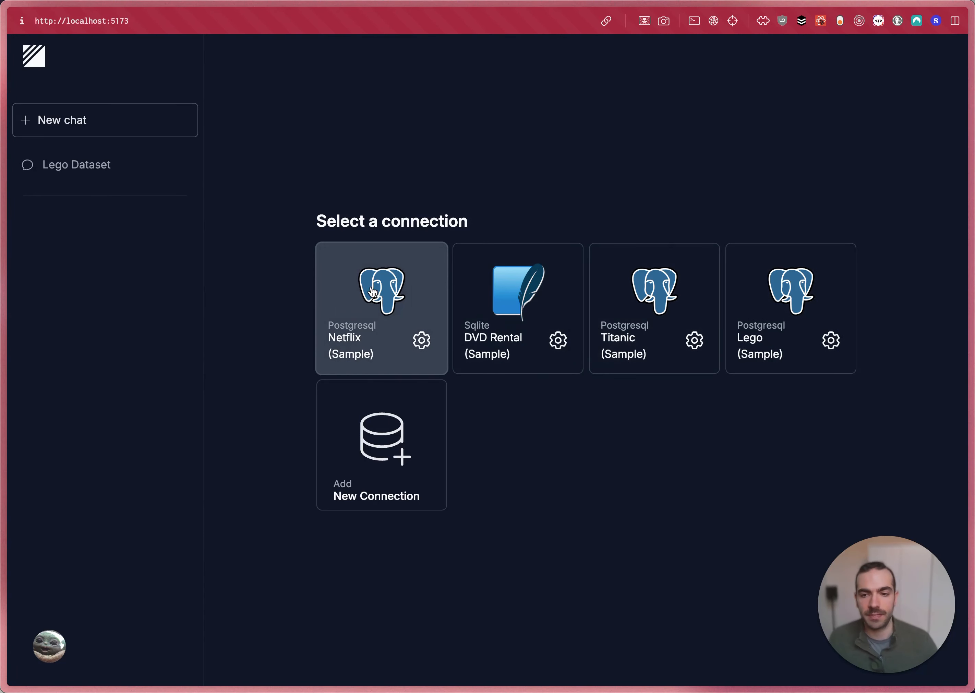
# - Start a Netflix (Sample) chat asking which directors have the most movies
pyautogui.click(381, 308)
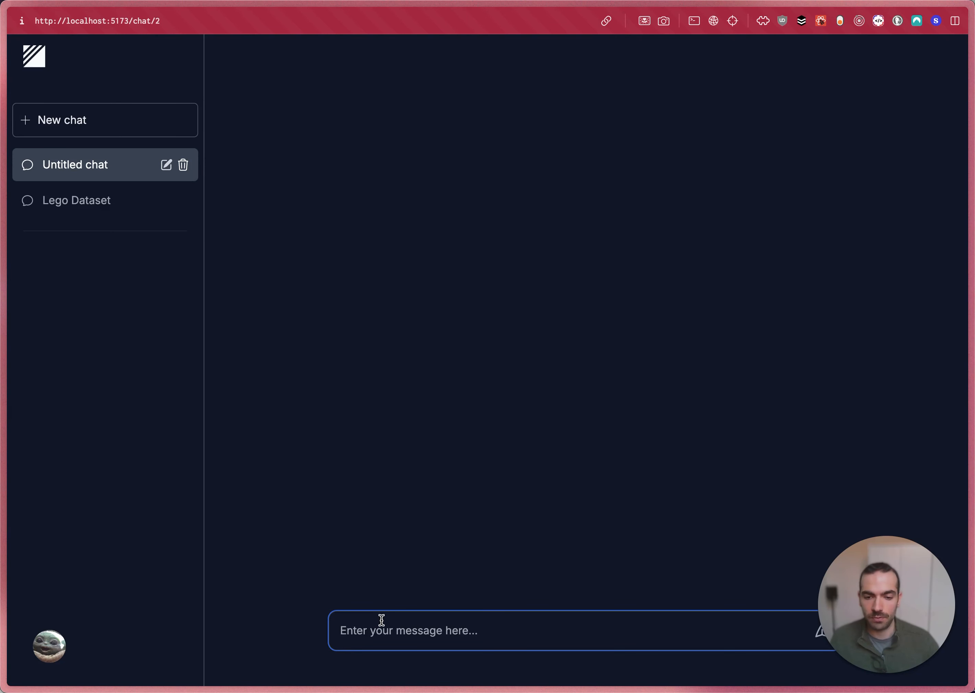
pyautogui.write('Which')
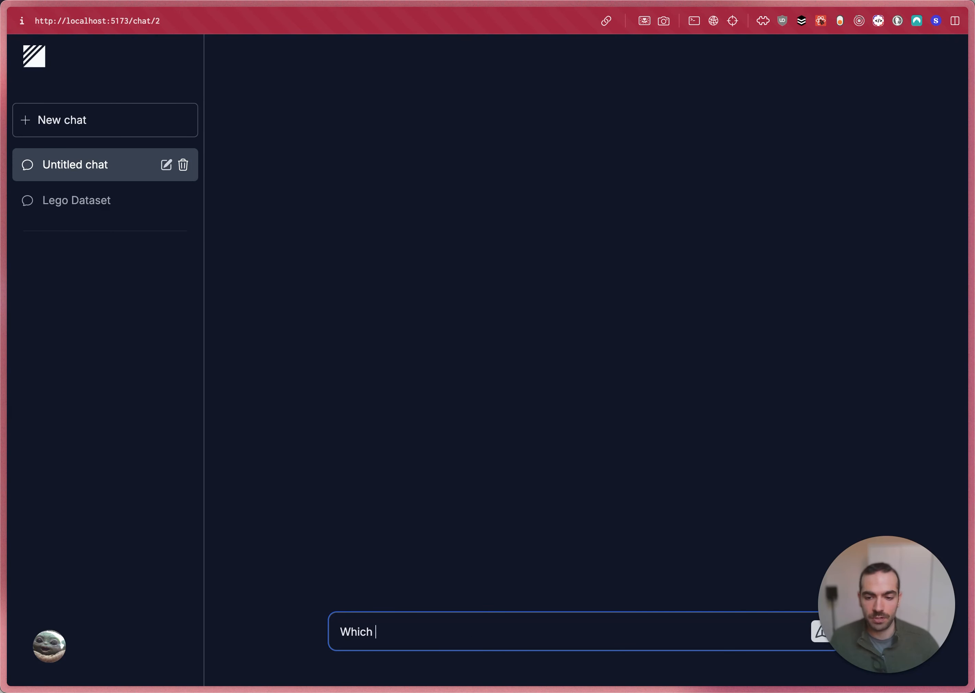
pyautogui.write('directors have th')
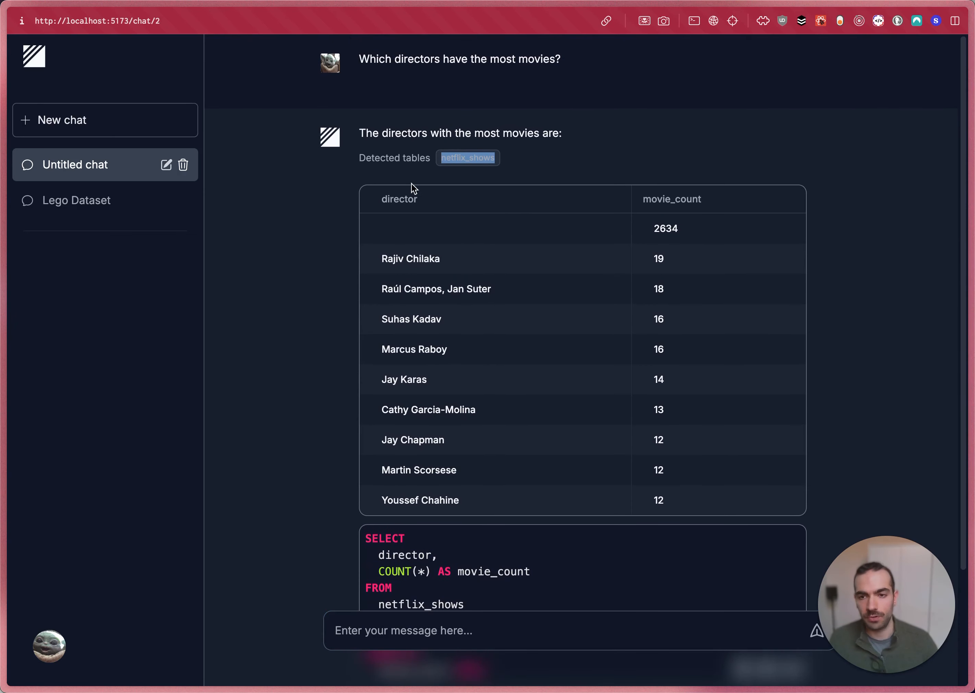
# - Edit the generated SQL from DESC to ASC and re-run it to list one-movie directors
pyautogui.scroll(-3)
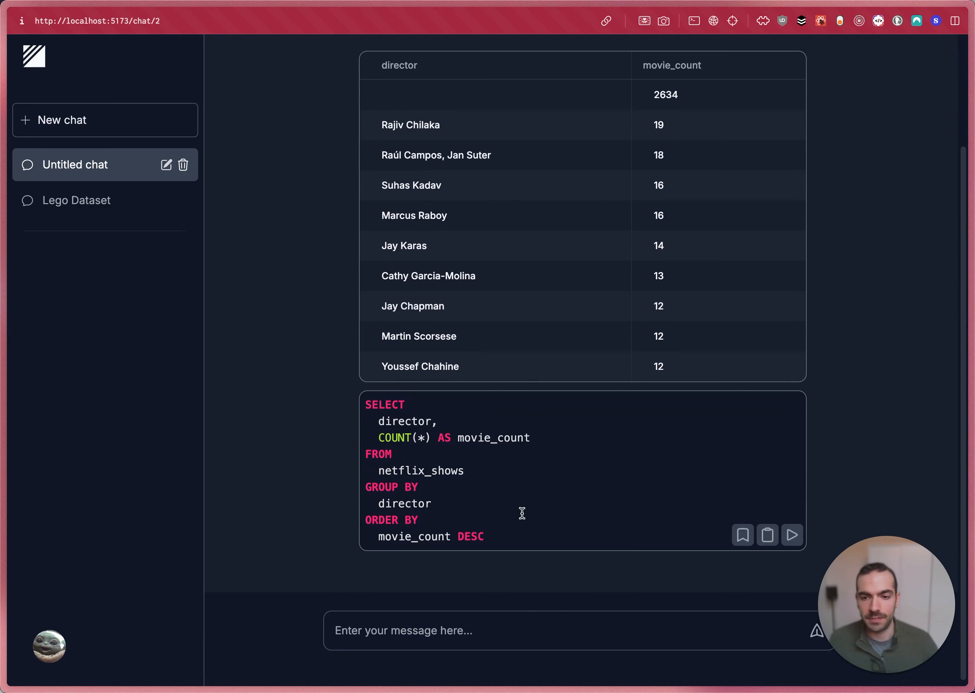
pyautogui.scroll(-3)
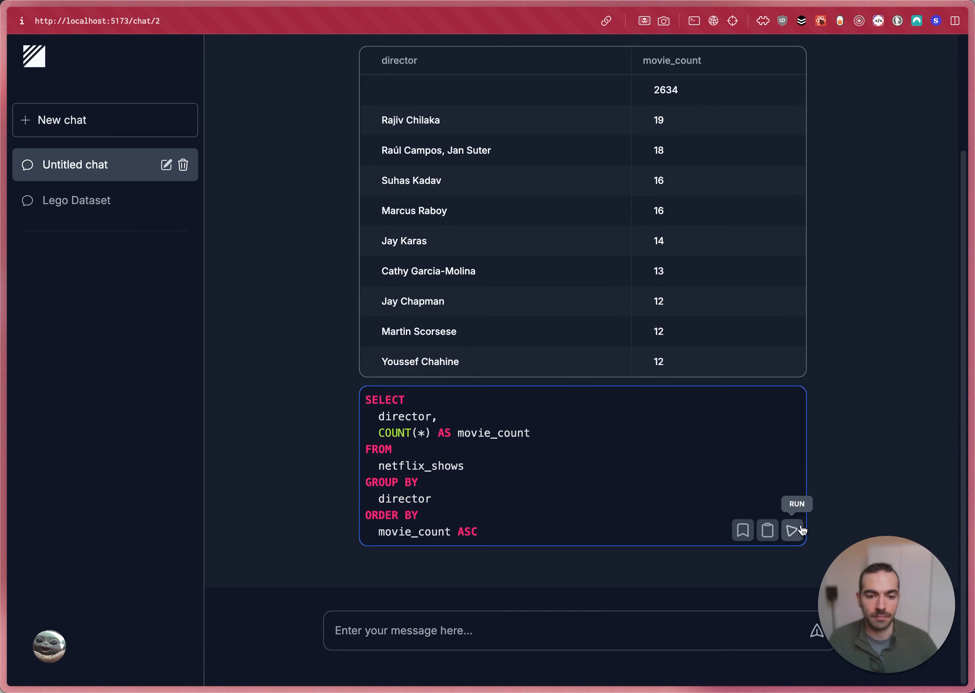
pyautogui.click(792, 529)
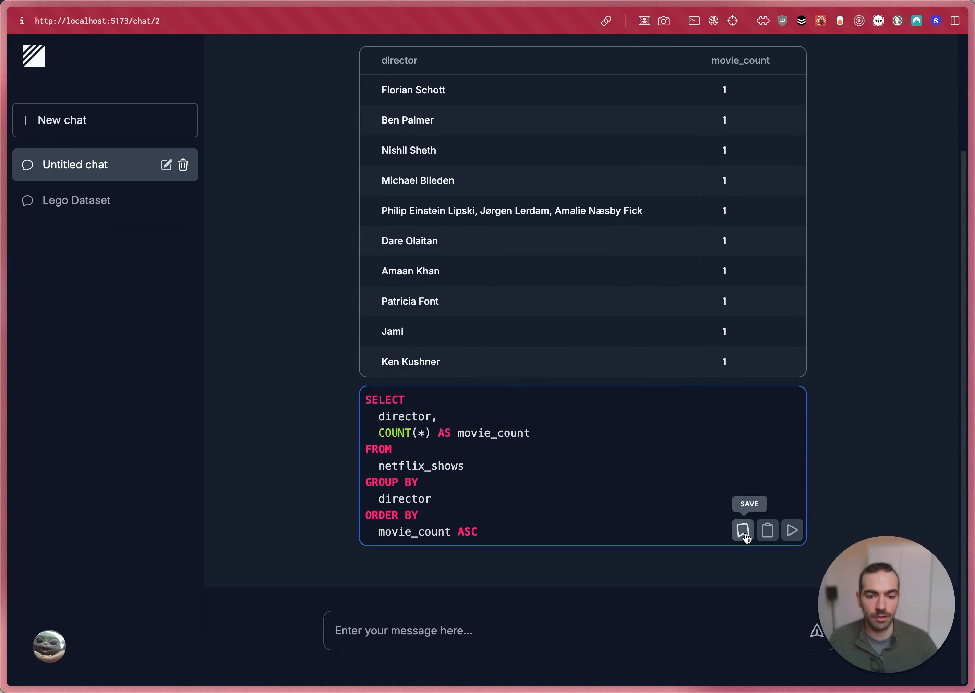
pyautogui.moveTo(767, 529)
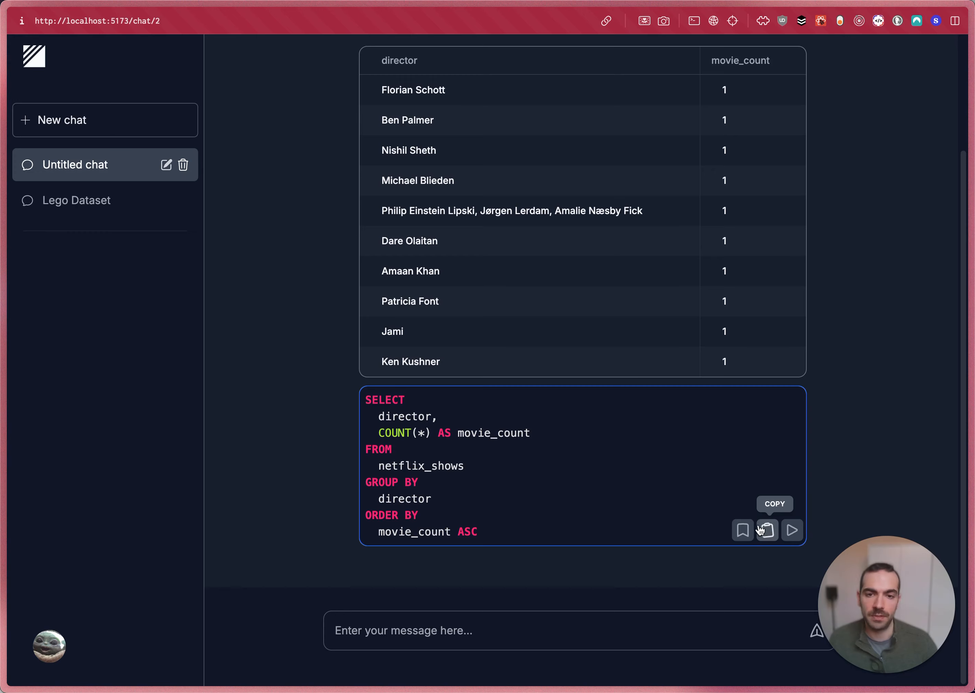
pyautogui.moveTo(211, 224)
pyautogui.write('N')
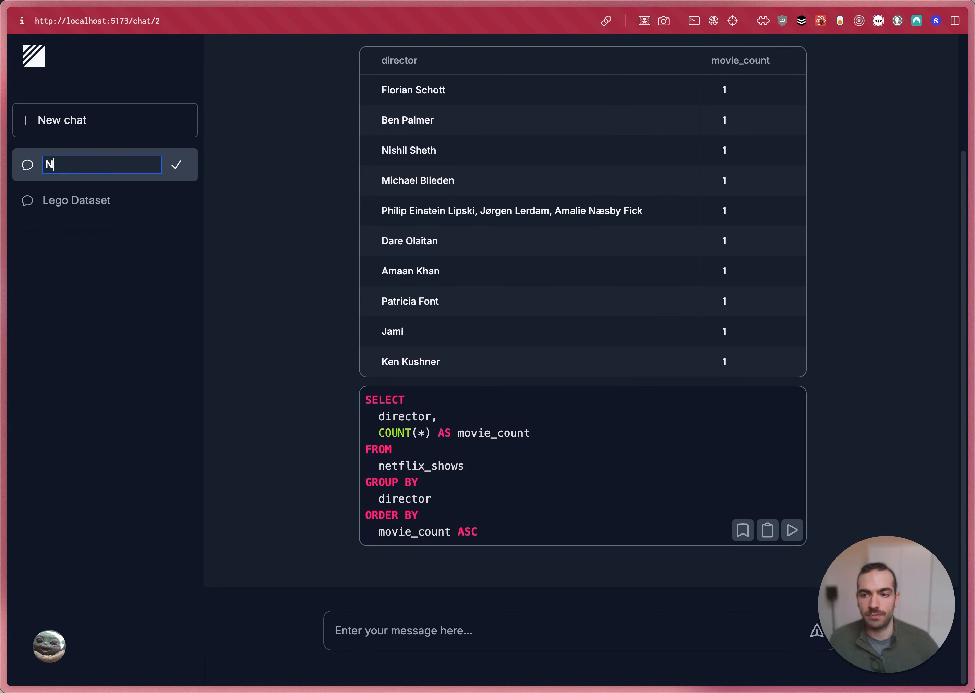
# - Rename the chat to 'Netflix shows'
pyautogui.write('etflix shows')
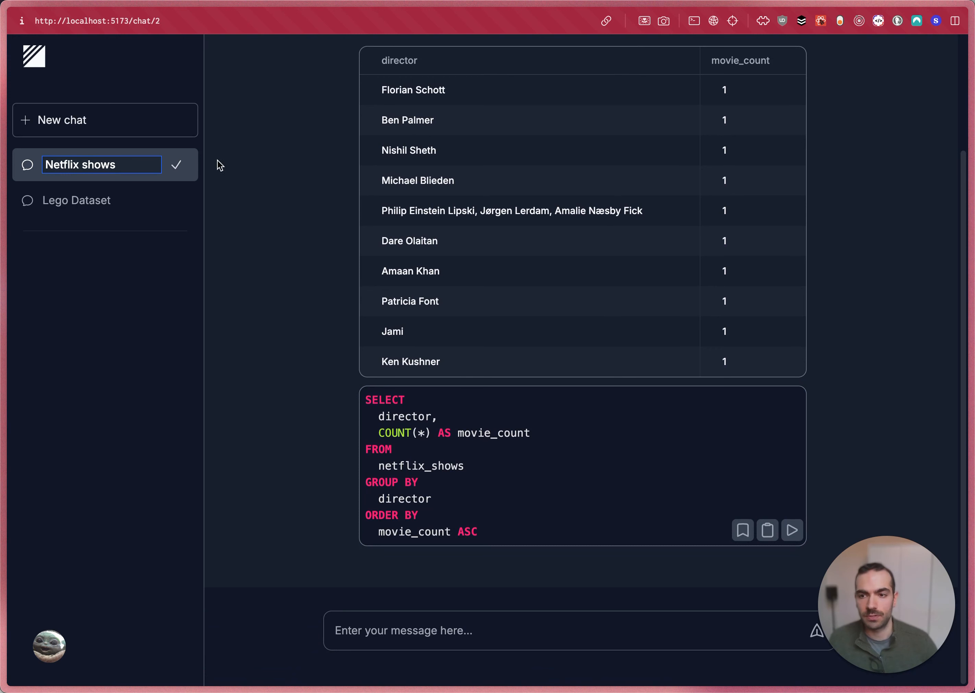
pyautogui.click(458, 629)
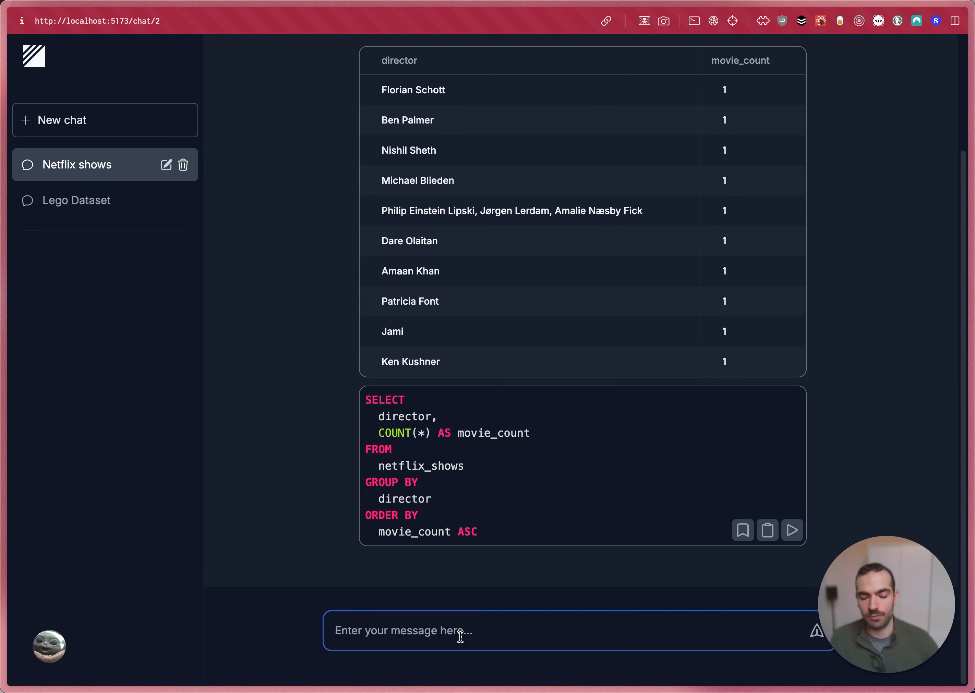
# - Ask which countries have the most shows, then begin a question about recent titles
pyautogui.write('What countrie')
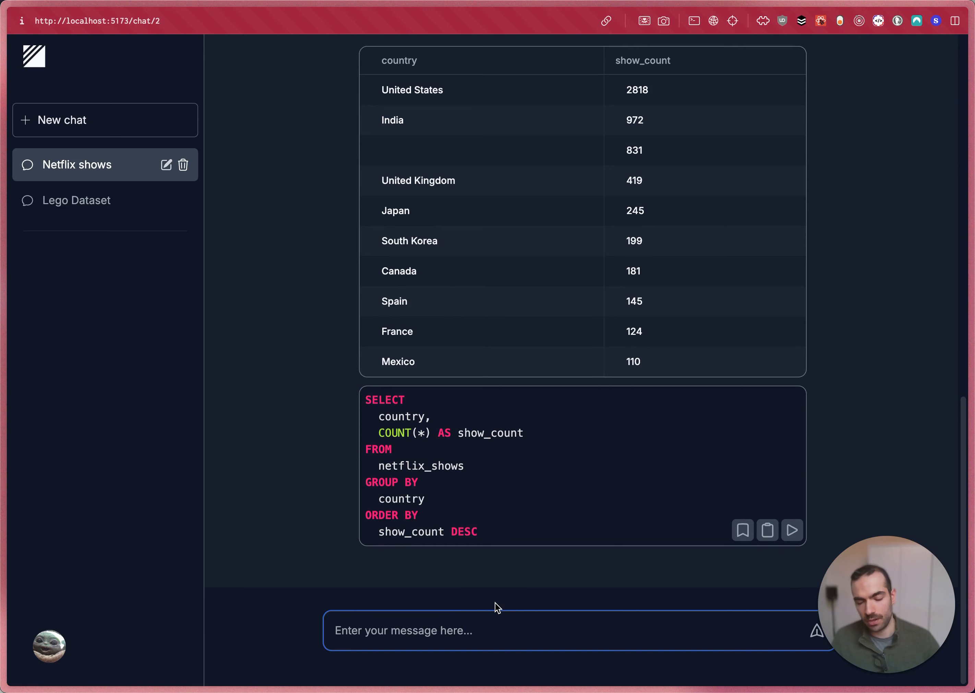
pyautogui.write('What are the most recent')
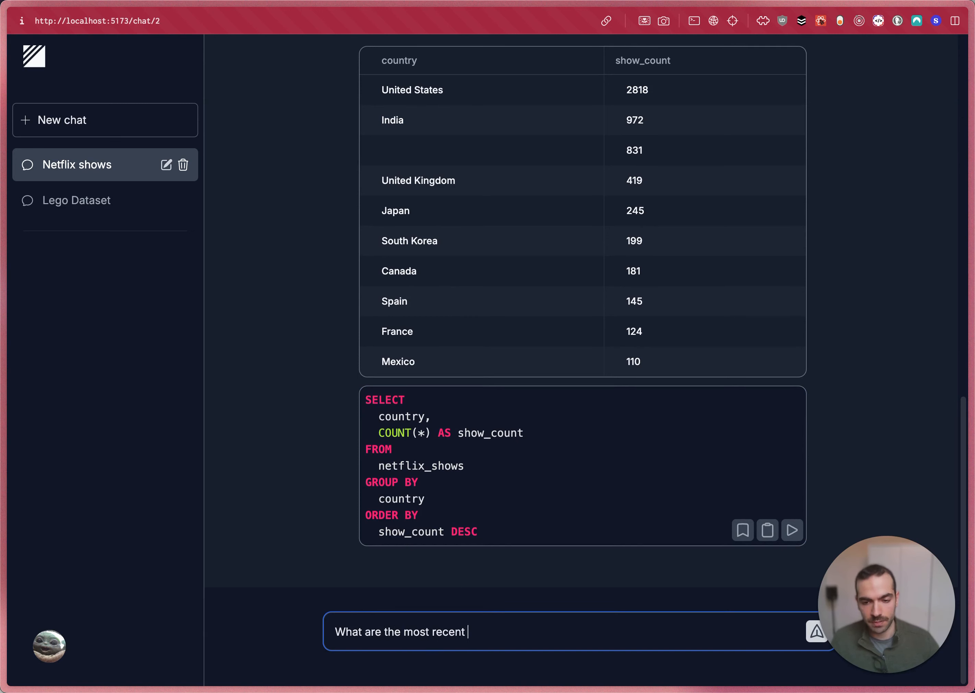
# - Ask for the most recent horror shows in the US and inspect the Horror filter in the SQL
pyautogui.write('horror shows in the')
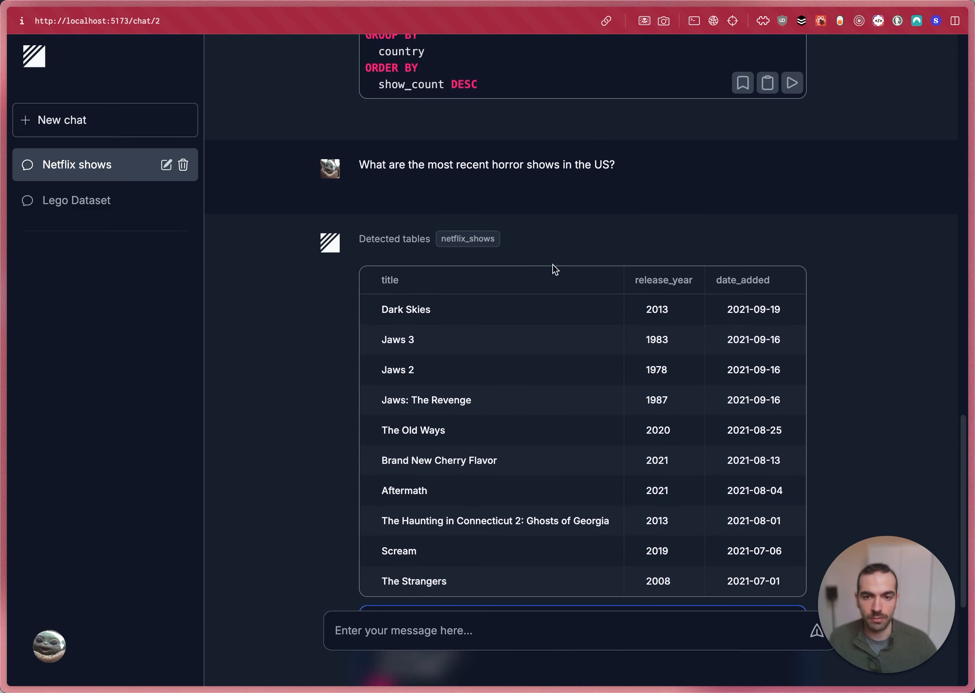
pyautogui.doubleClick(601, 164)
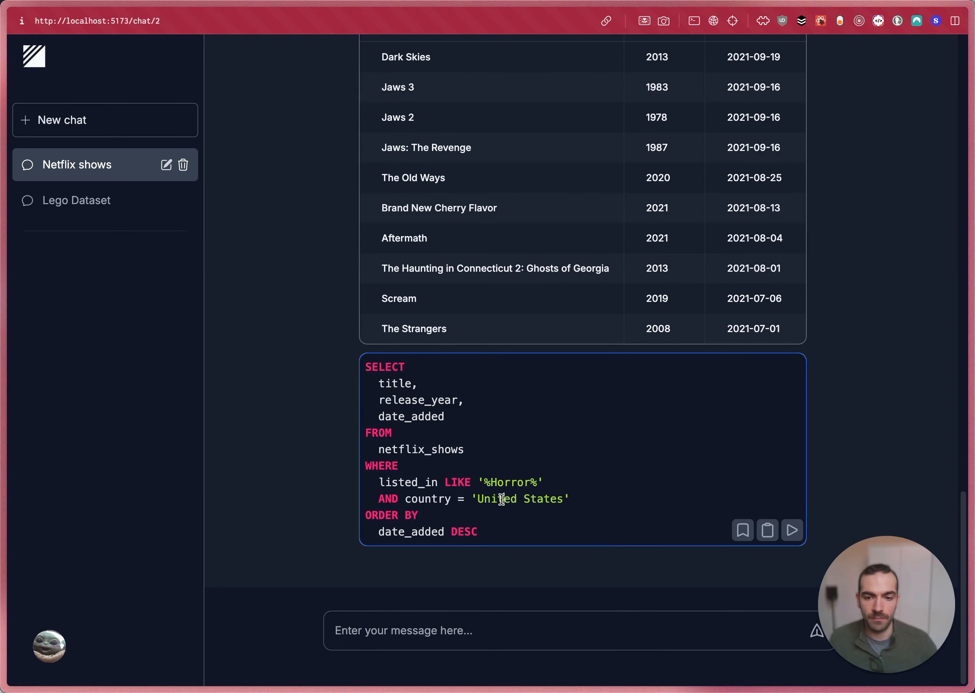
pyautogui.doubleClick(511, 483)
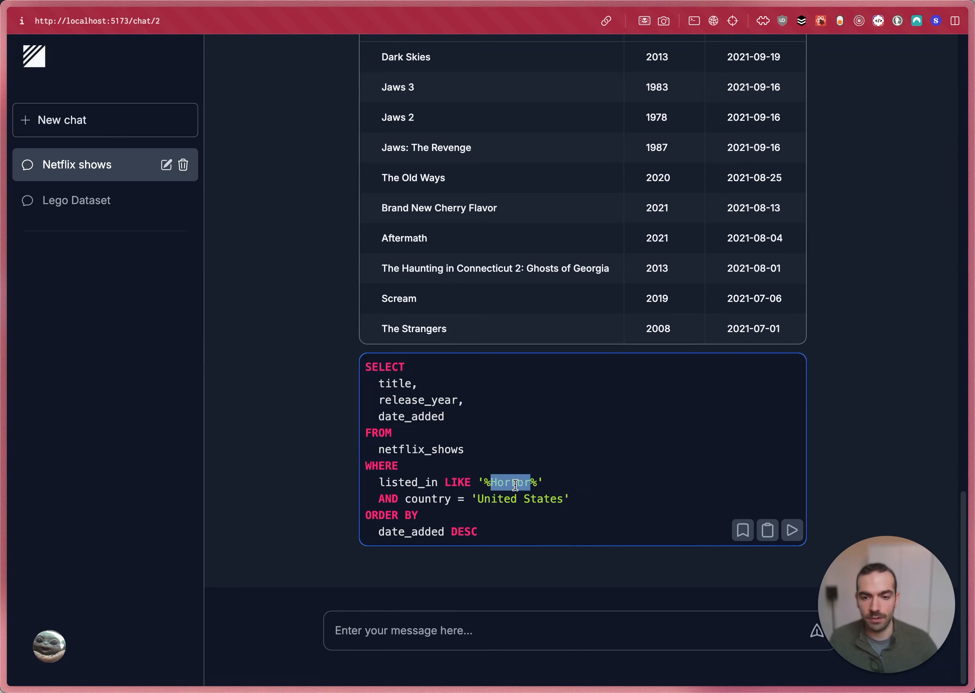
pyautogui.tripleClick(454, 482)
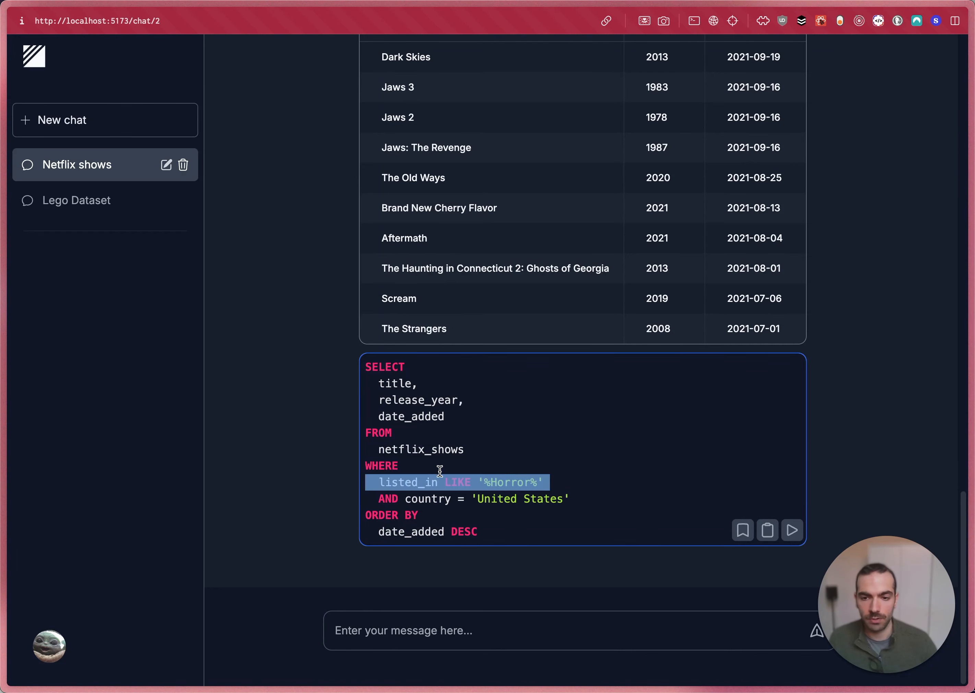
pyautogui.click(545, 483)
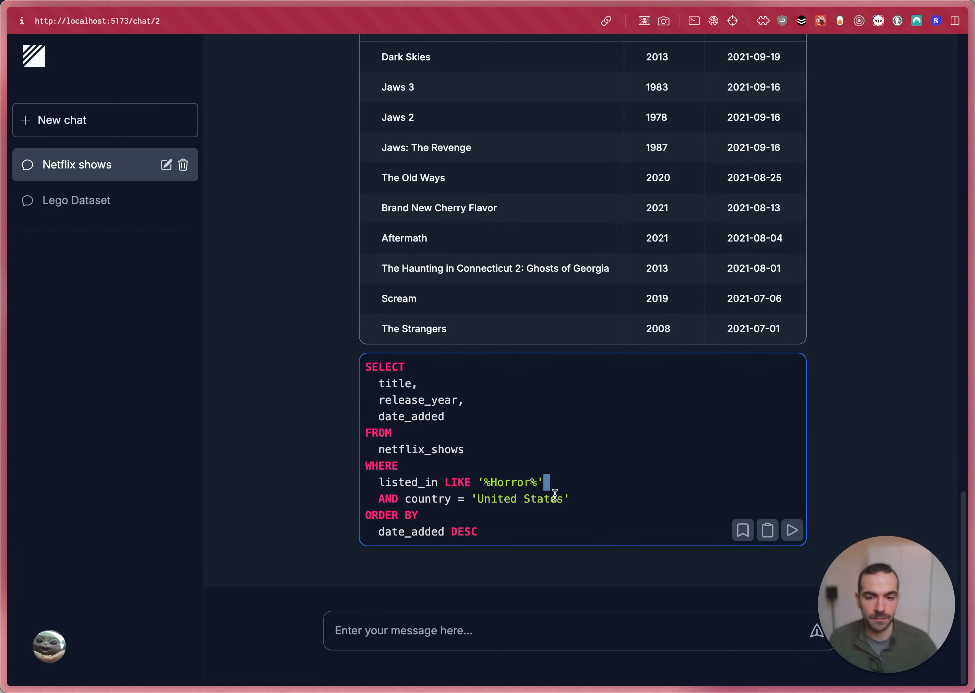
# - Start a new chat to bring up the Select a connection screen
pyautogui.click(62, 120)
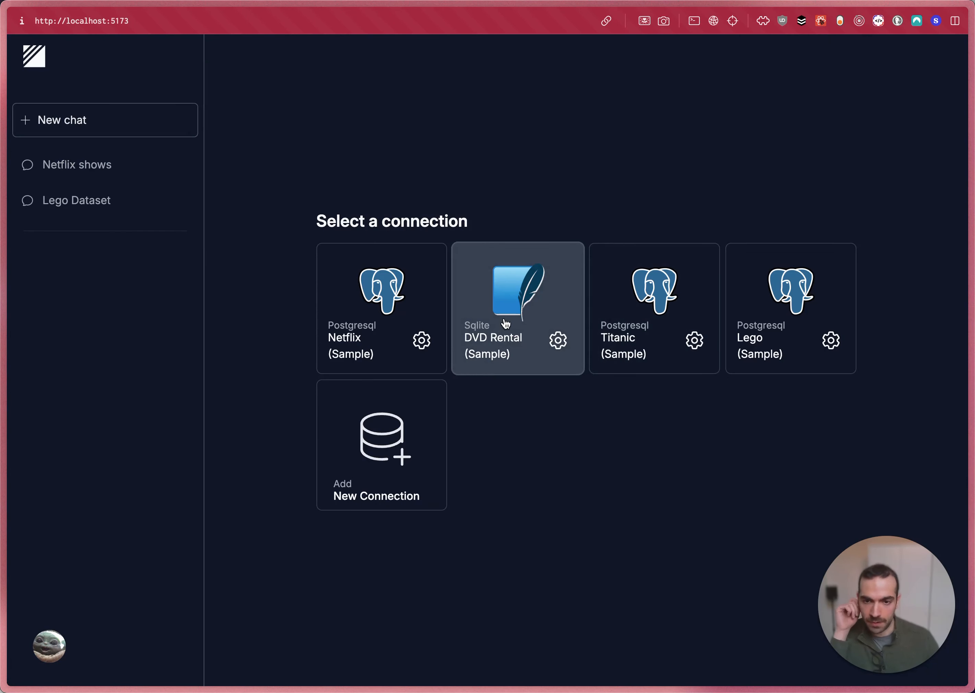
# - Start a DVD Rental (Sample) chat, run a suggested question and ask for the most rented films
pyautogui.click(517, 293)
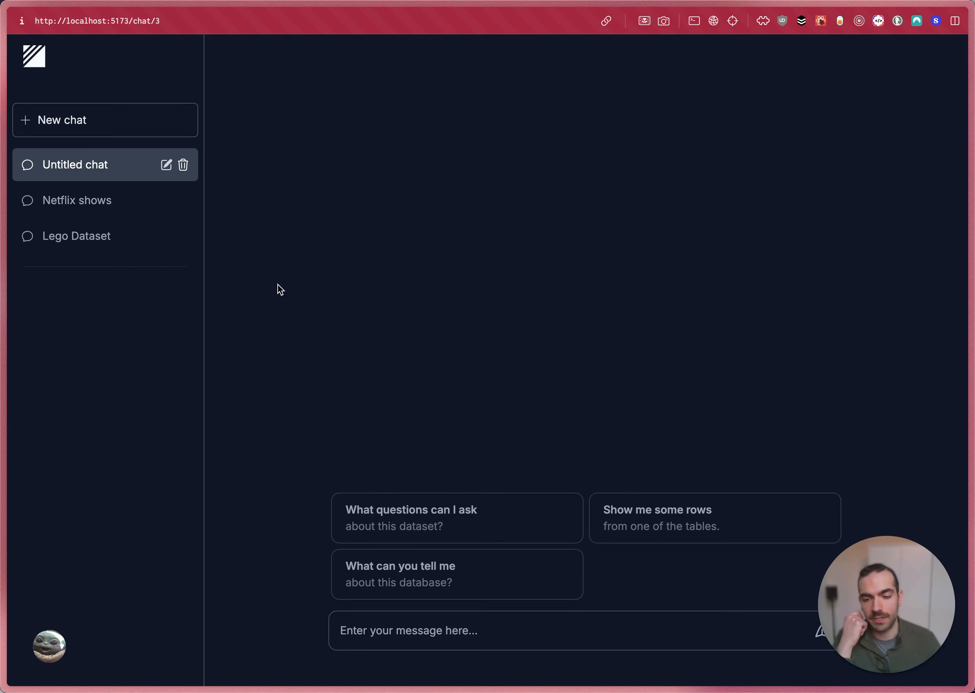
pyautogui.moveTo(630, 538)
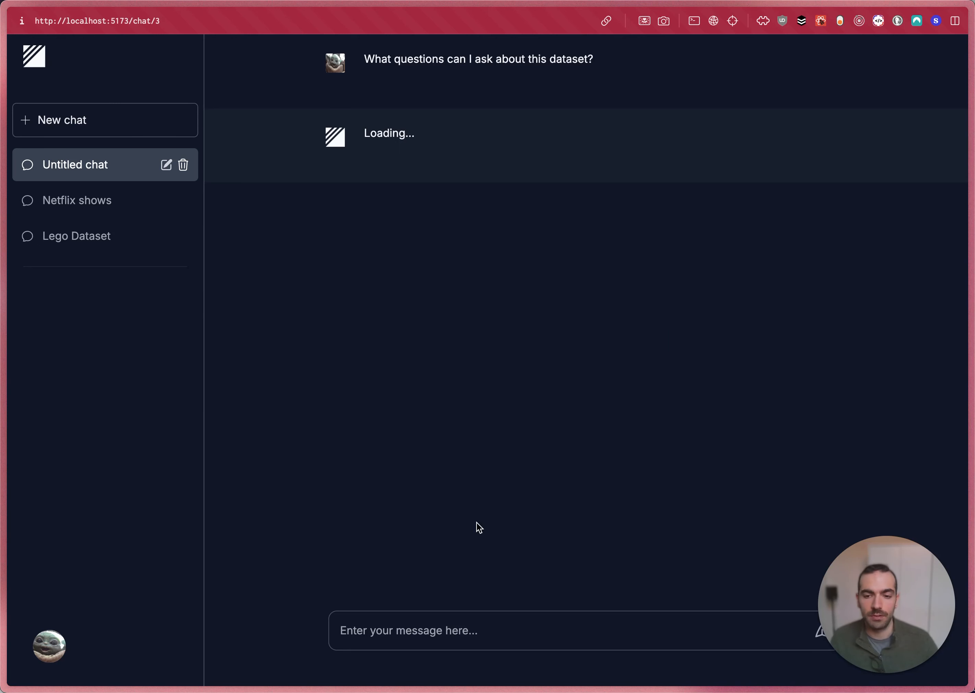
pyautogui.moveTo(465, 346)
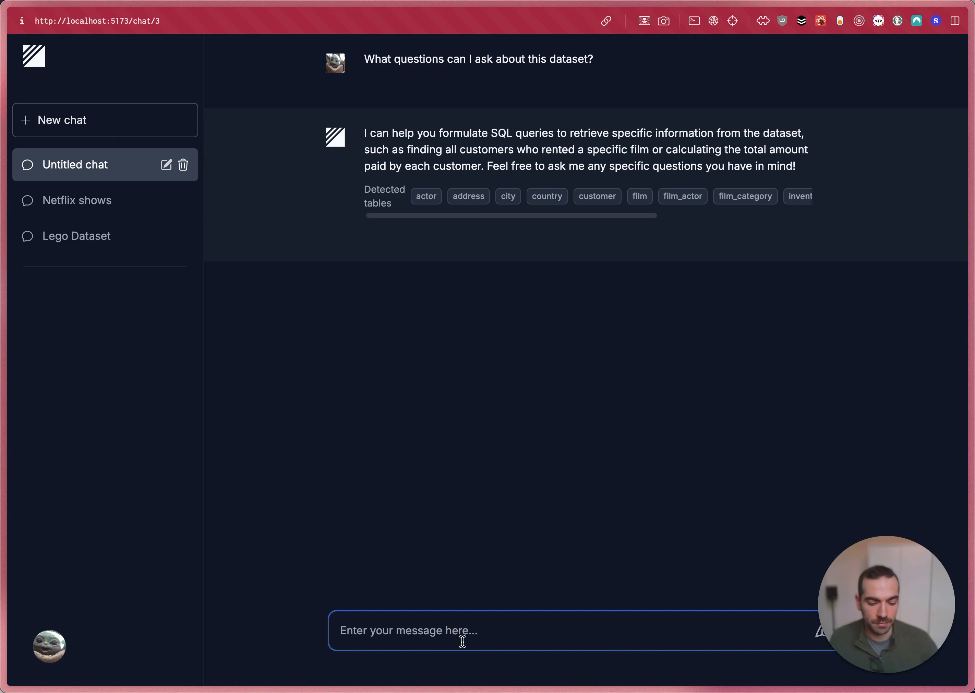
pyautogui.write('What')
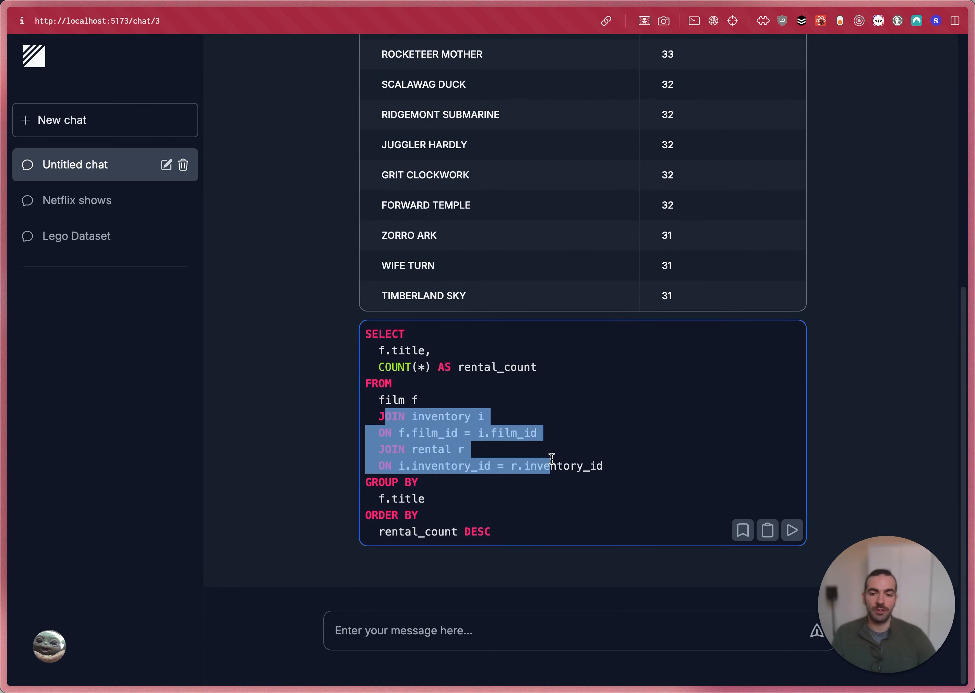
pyautogui.click(512, 630)
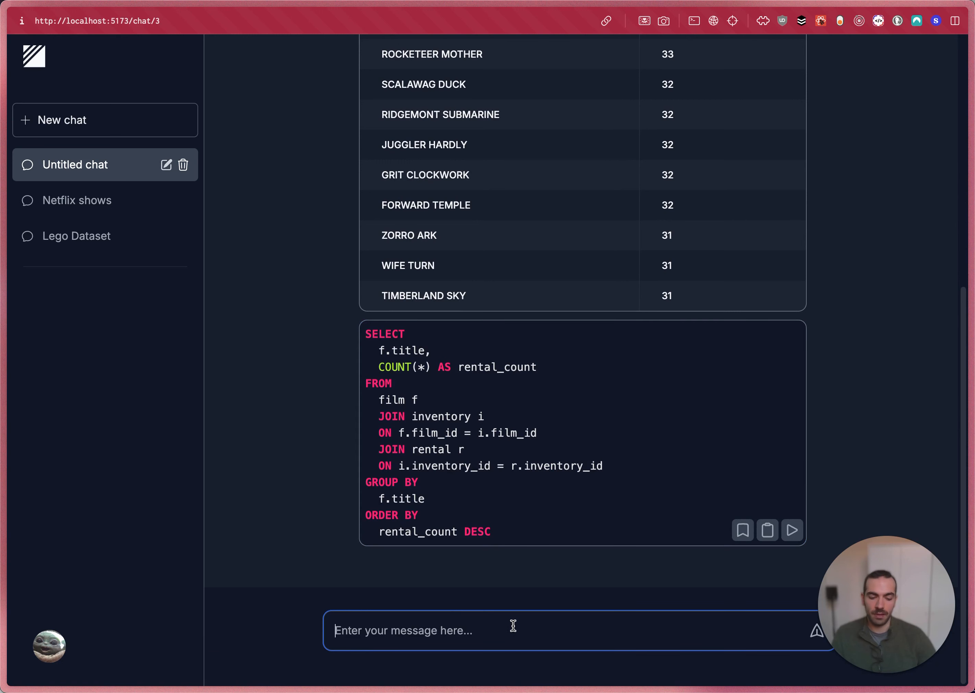
# - Ask 'Show me the number of rentals per customer' and get the counts table
pyautogui.write('Show m')
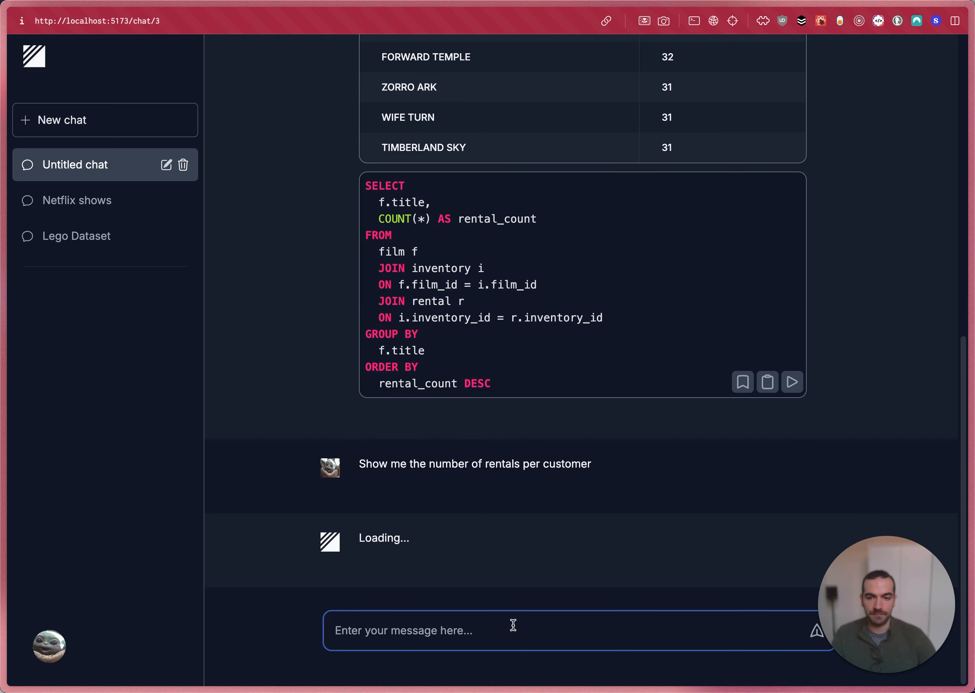
pyautogui.moveTo(452, 371)
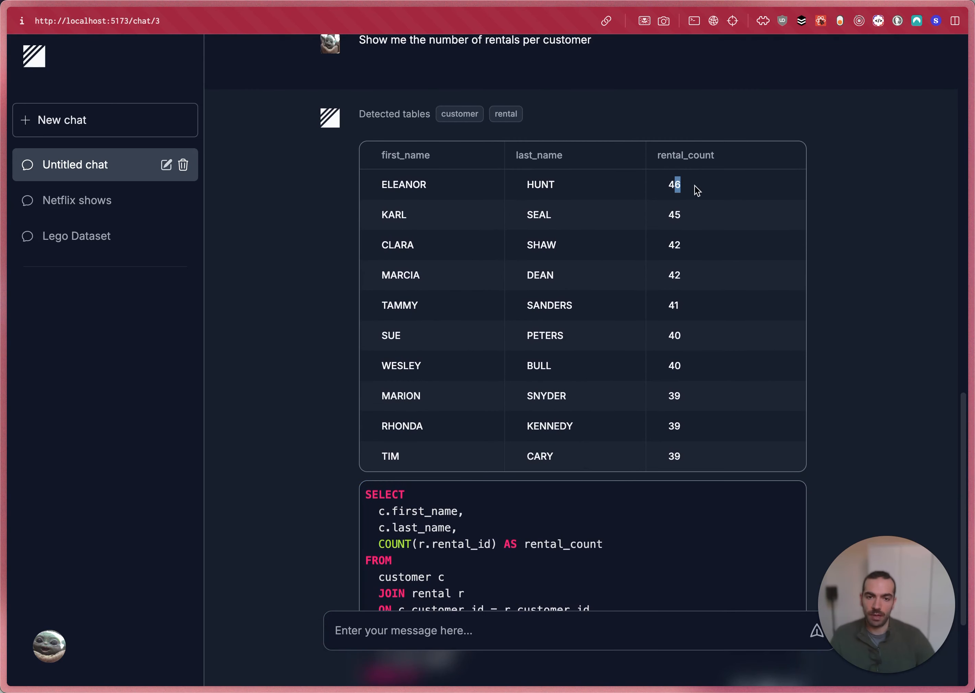
pyautogui.scroll(-3)
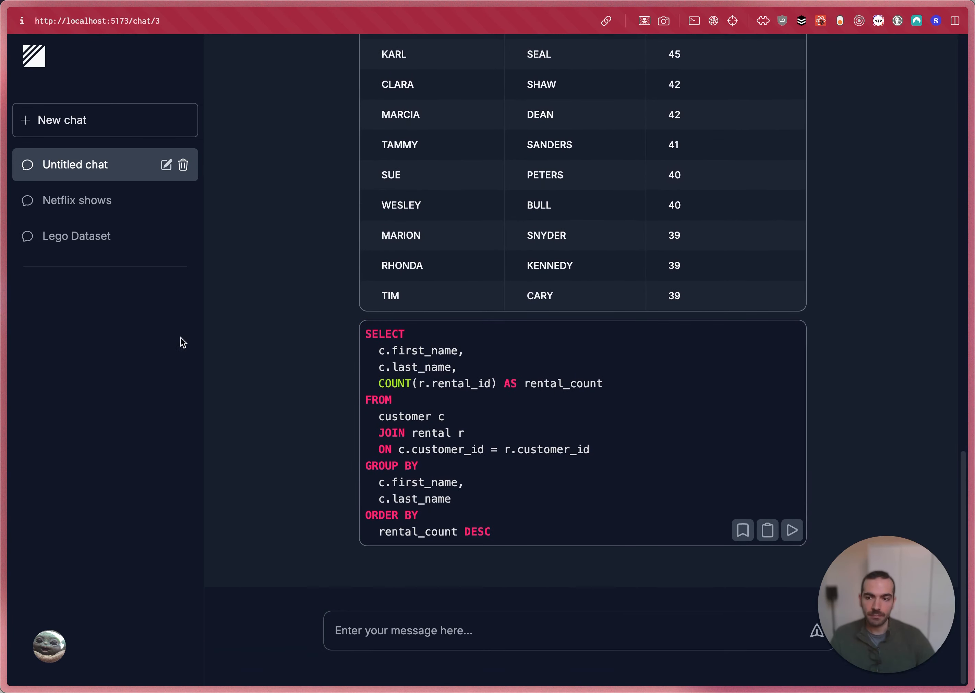
# - Rename the untitled chat to 'DVD Rentals' and switch to the Lego Dataset chat
pyautogui.click(166, 164)
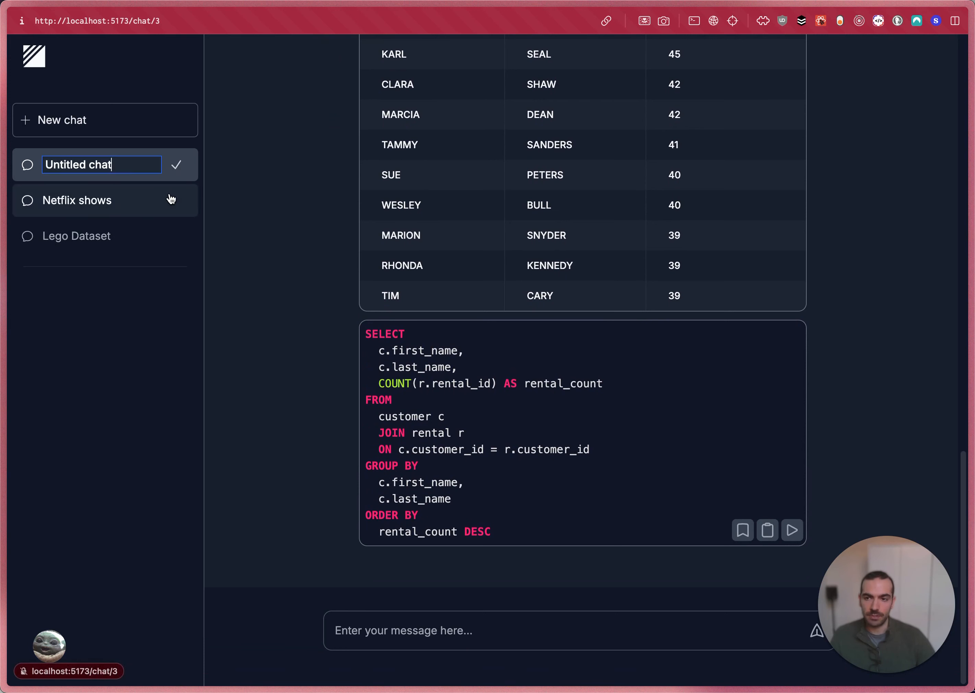
pyautogui.write('DVD Rentals')
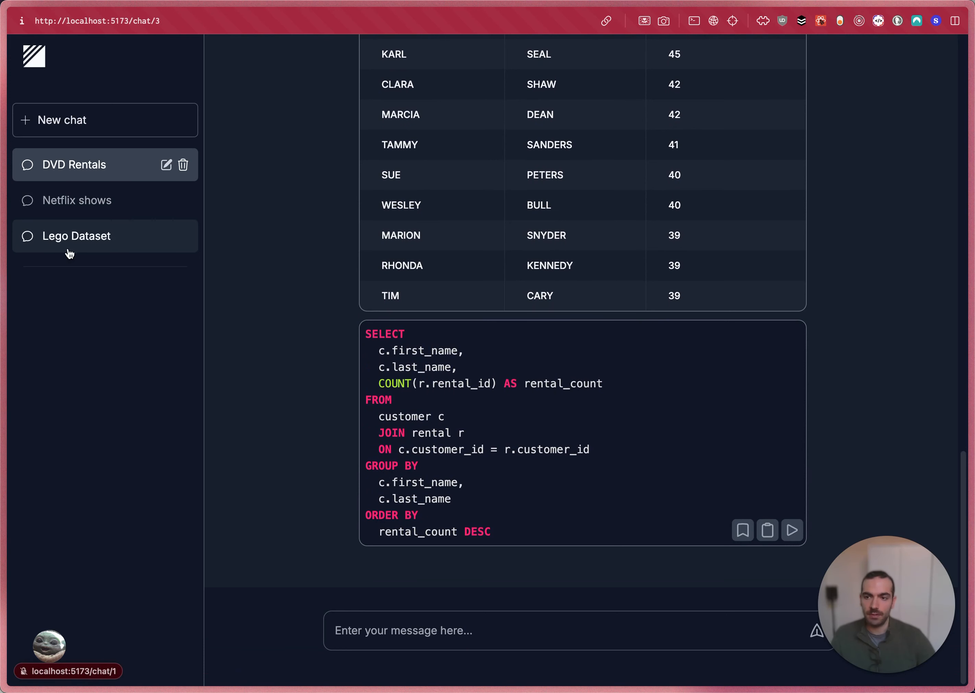
pyautogui.click(77, 236)
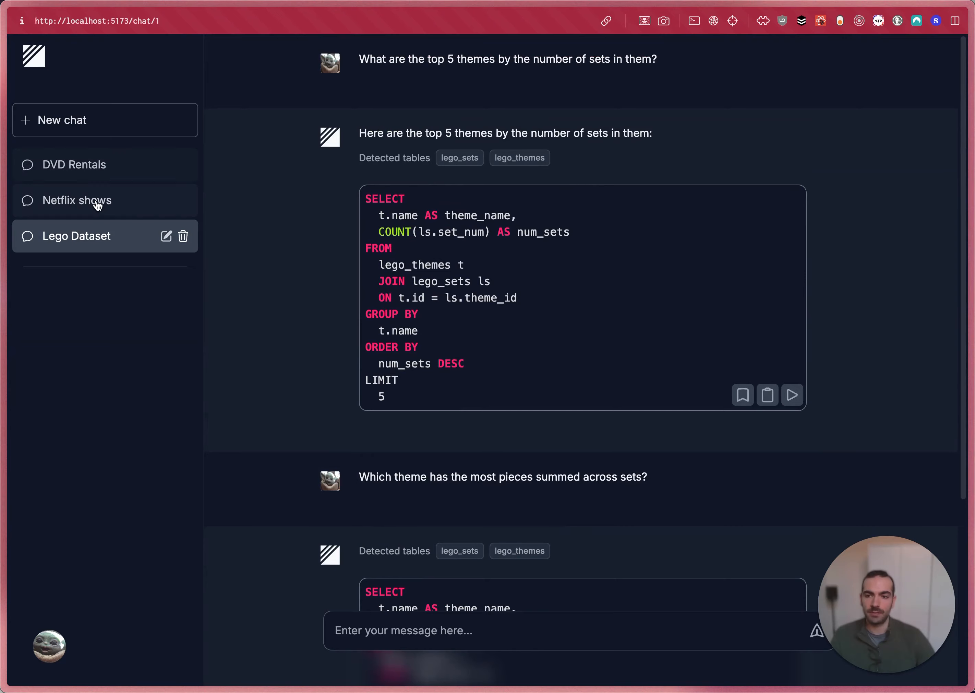
# - Browse the Lego Dataset chat's answers, showing the top 5 themes table and the Basic Set parts result
pyautogui.click(77, 199)
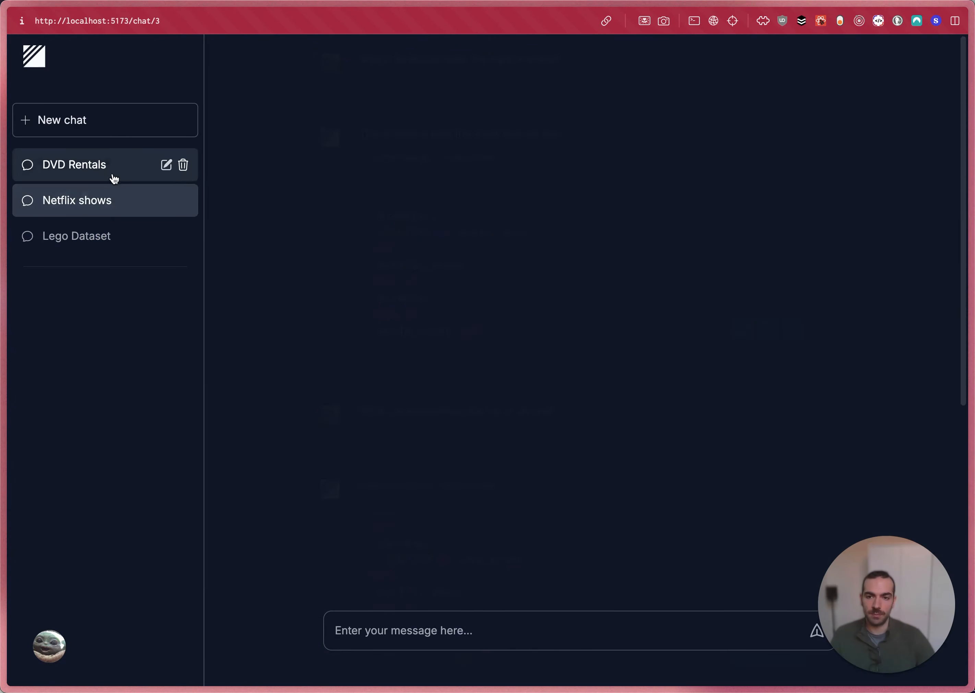
pyautogui.click(74, 164)
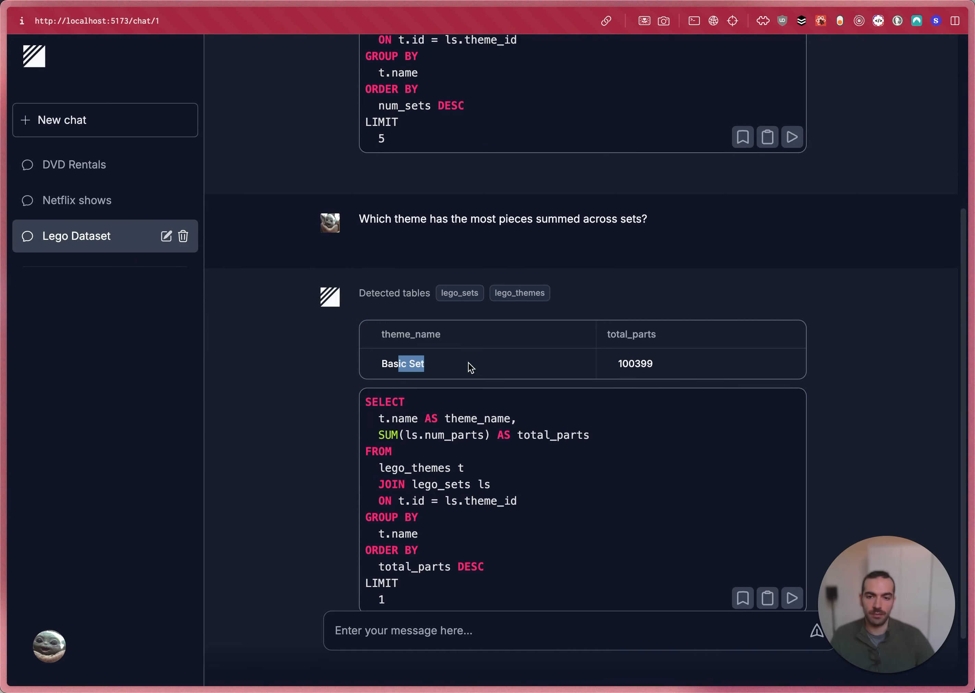
pyautogui.scroll(3)
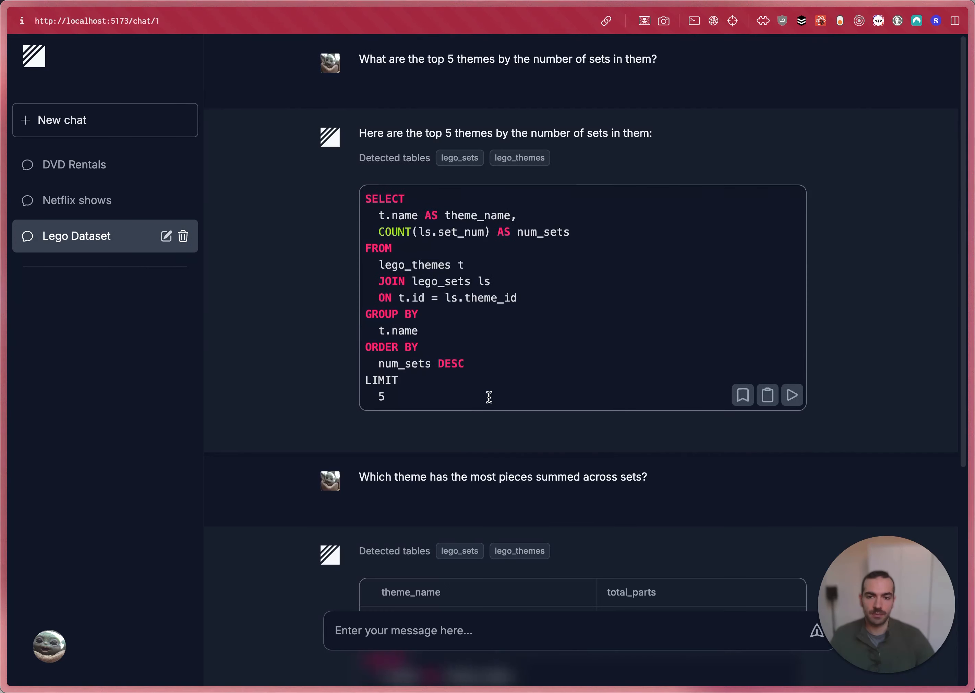
pyautogui.click(792, 395)
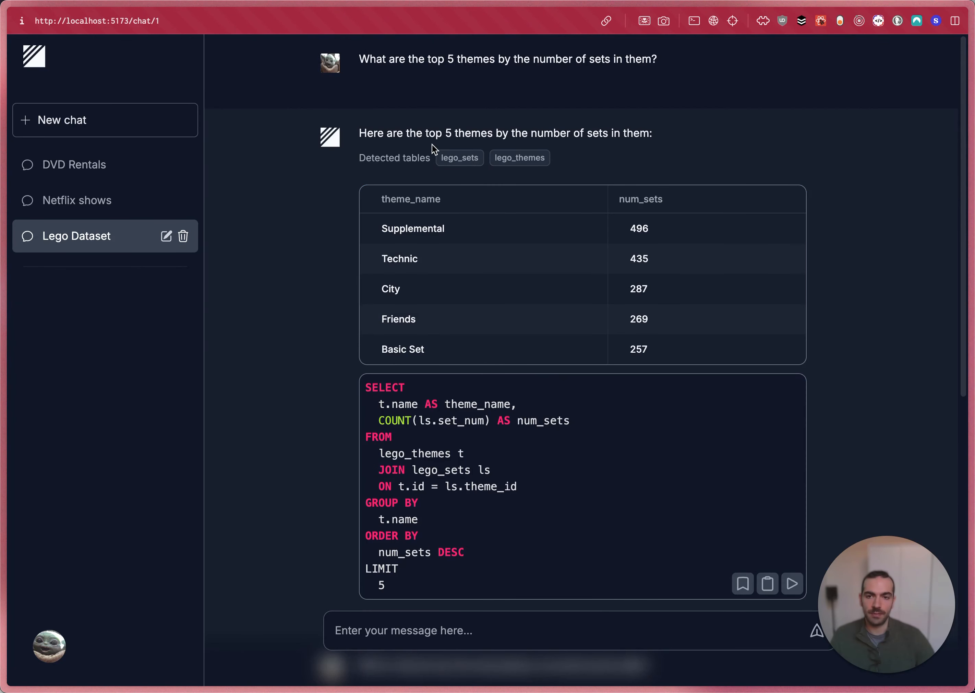
pyautogui.moveTo(435, 133); pyautogui.dragTo(653, 133)
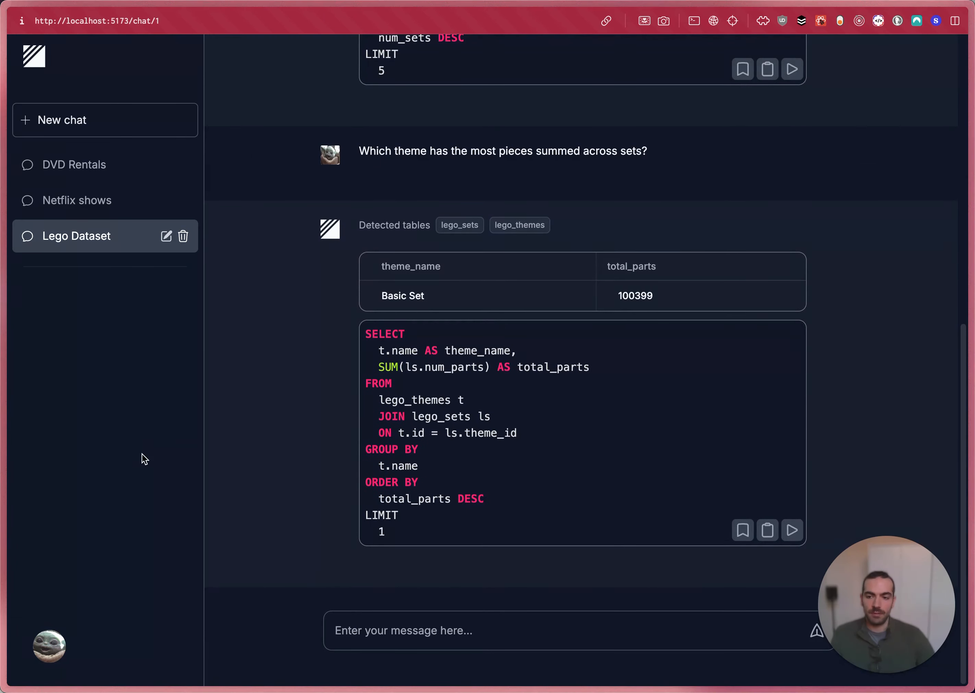
pyautogui.moveTo(107, 350)
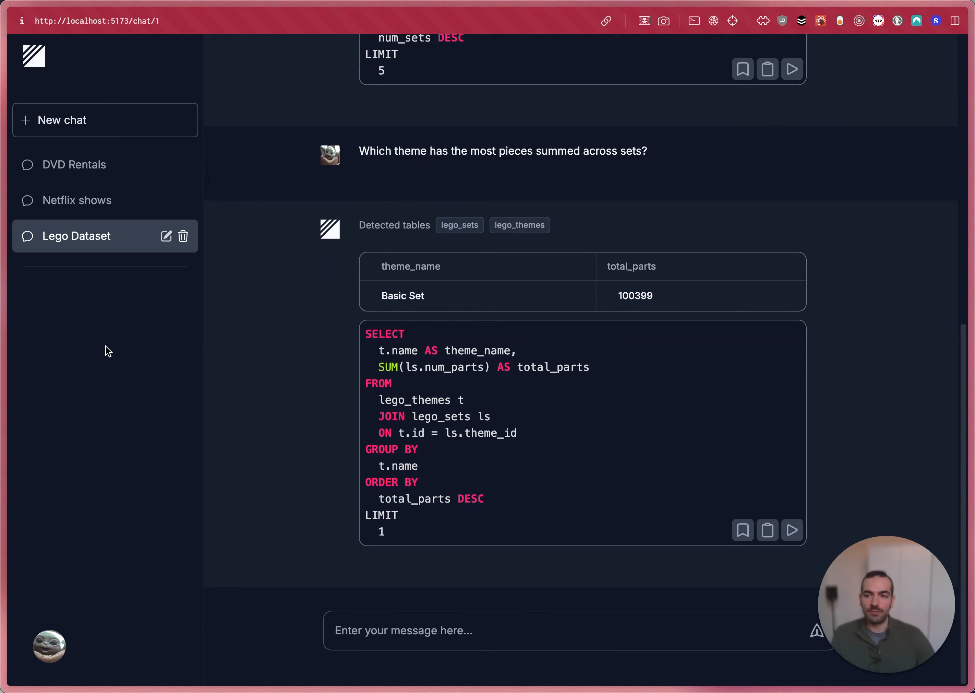